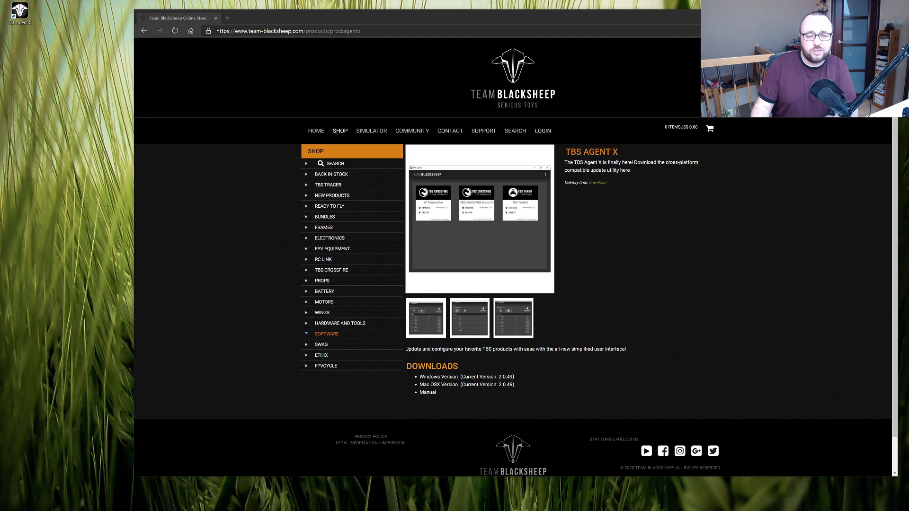
pyautogui.moveTo(245, 163)
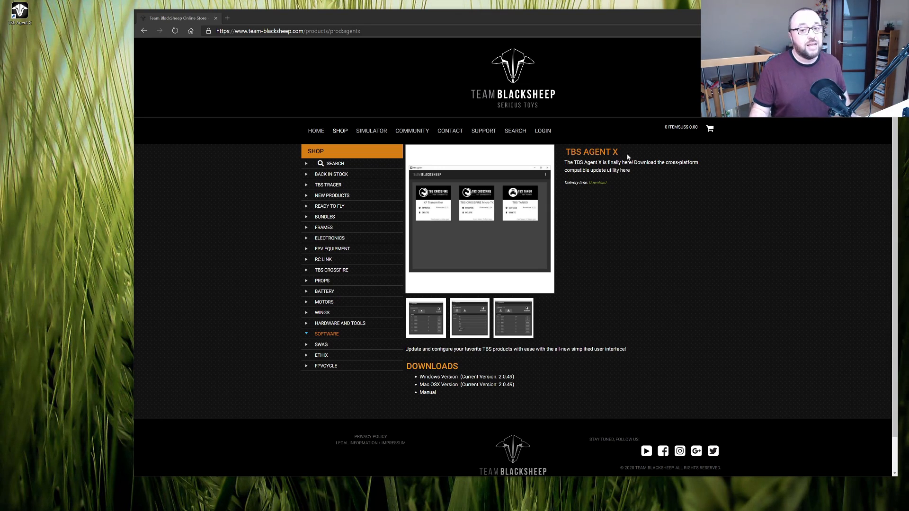
pyautogui.moveTo(445, 381)
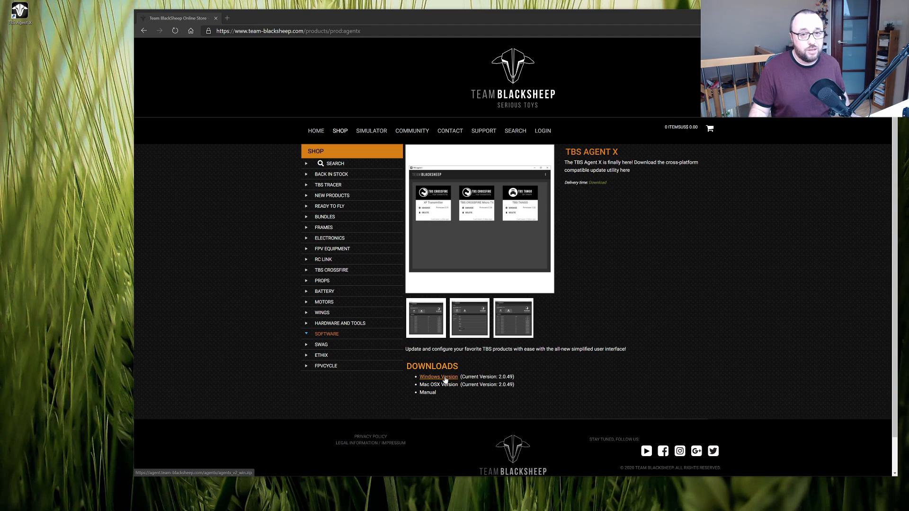
pyautogui.moveTo(531, 330)
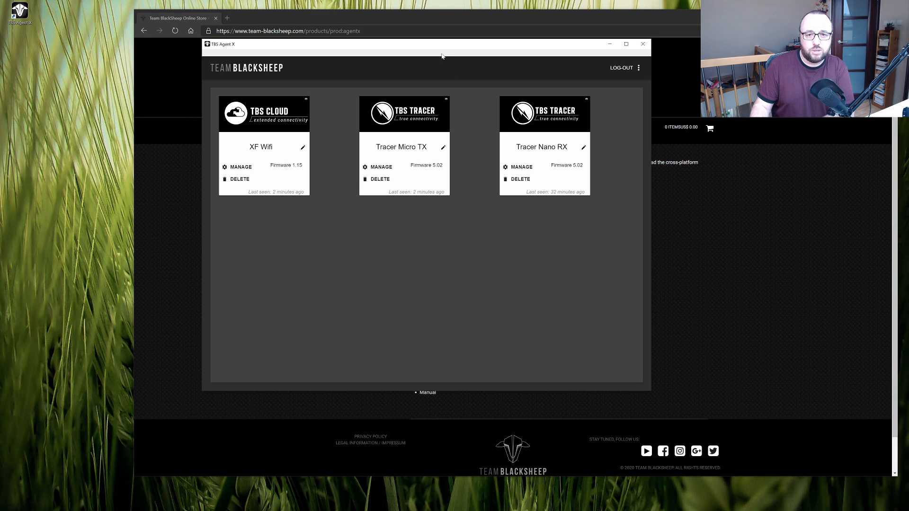
# Move the Agent X window left and open the Tracer Micro TX device page.
pyautogui.moveTo(442, 57); pyautogui.dragTo(351, 97)
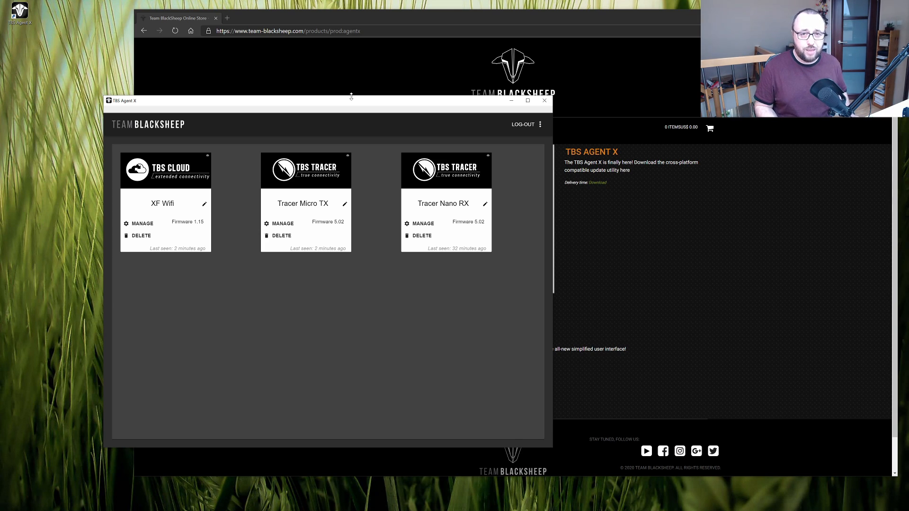
pyautogui.moveTo(379, 133)
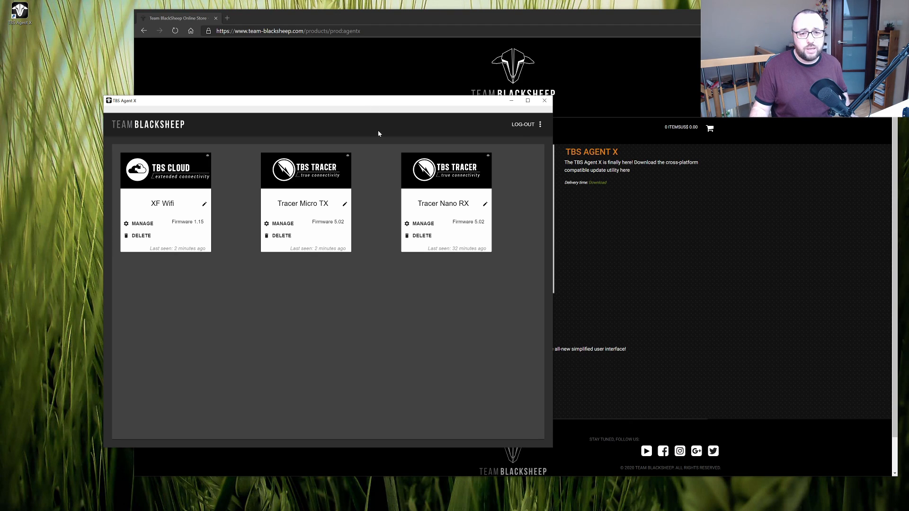
pyautogui.moveTo(231, 147)
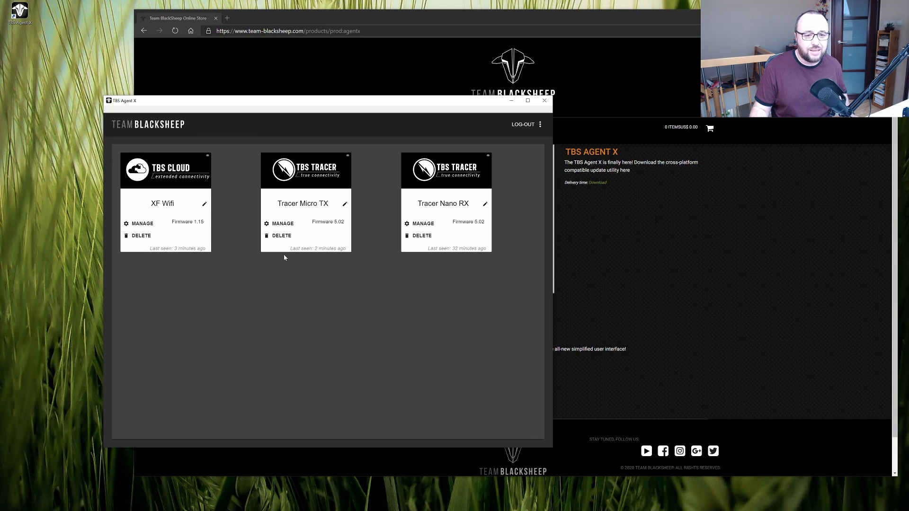
pyautogui.moveTo(504, 260)
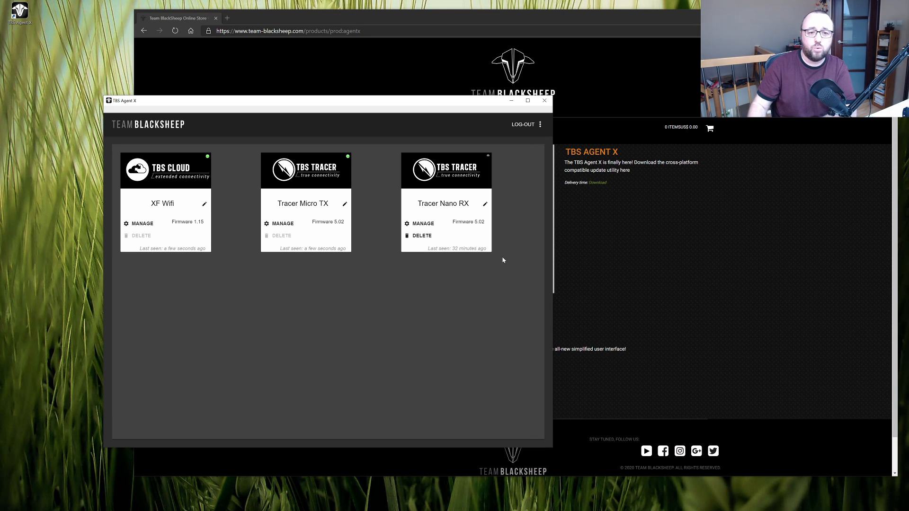
pyautogui.moveTo(265, 246)
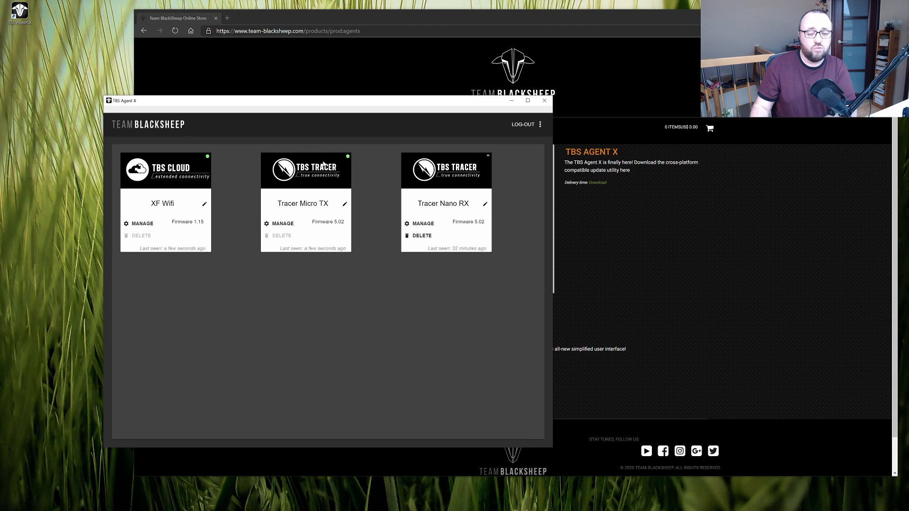
pyautogui.click(284, 224)
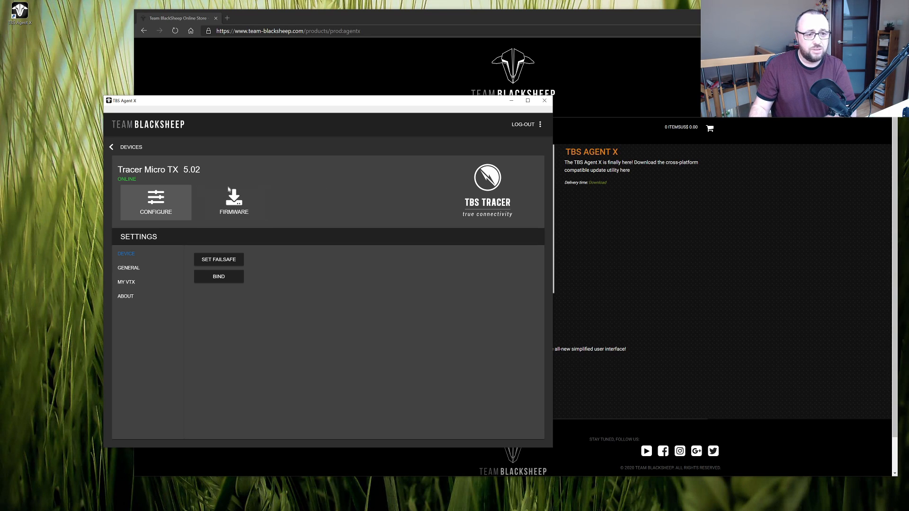
# Review Tracer Micro TX firmware 5.04 release notes over current 5.02 and choose to update.
pyautogui.click(234, 202)
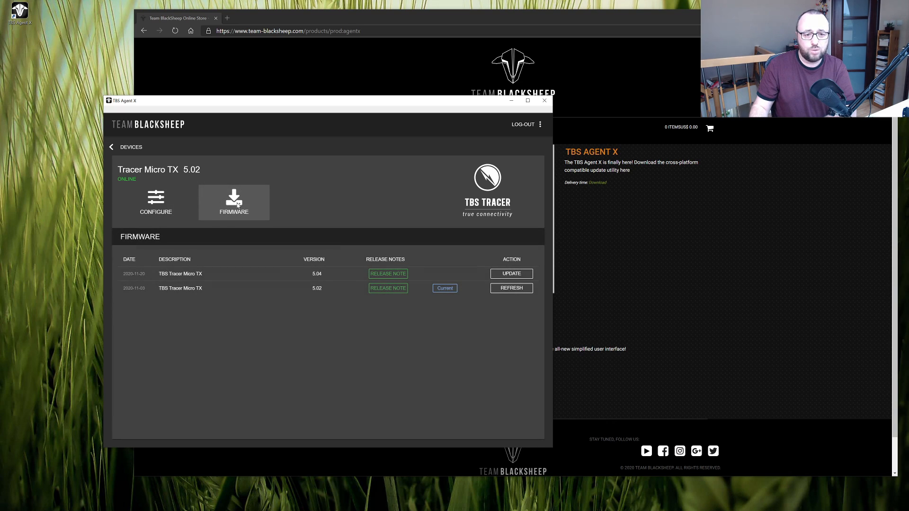
pyautogui.moveTo(450, 295)
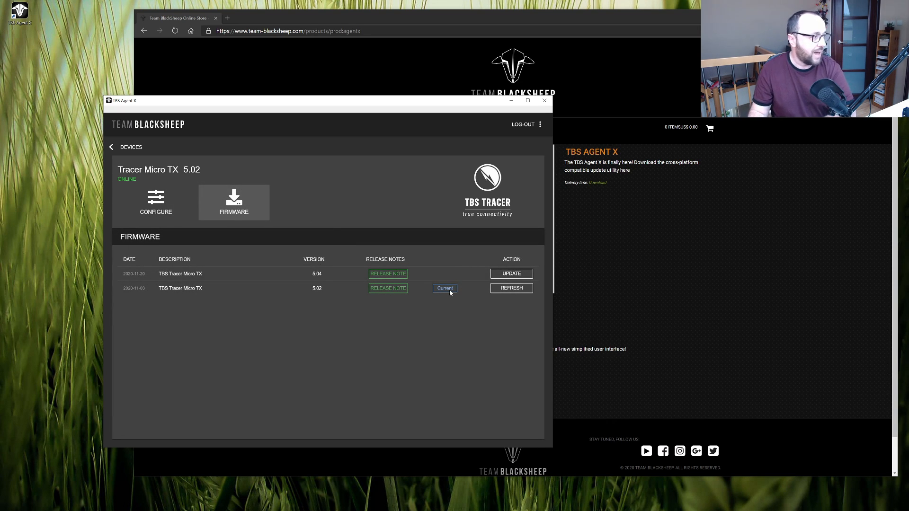
pyautogui.moveTo(315, 291)
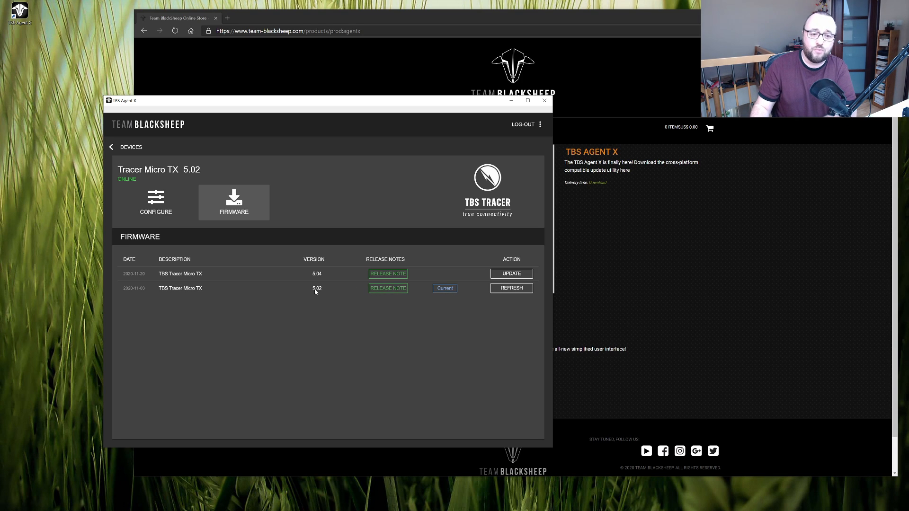
pyautogui.moveTo(320, 274)
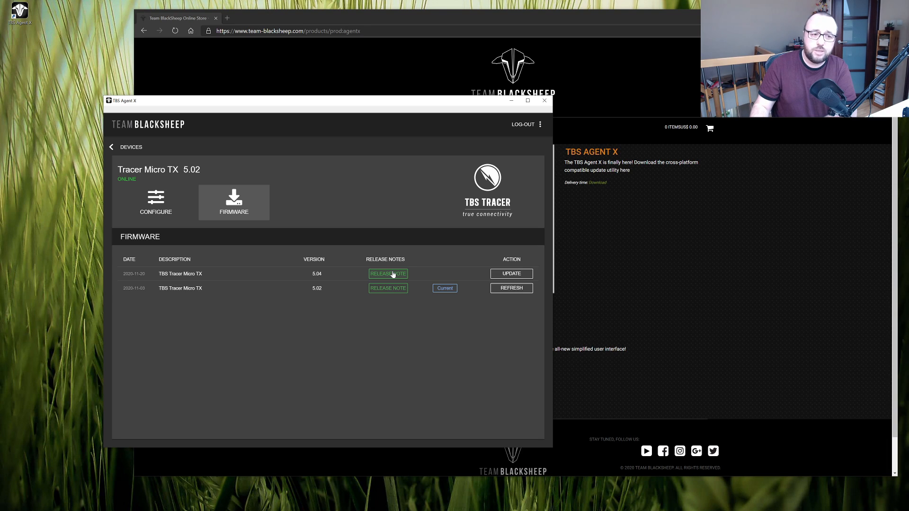
pyautogui.click(388, 274)
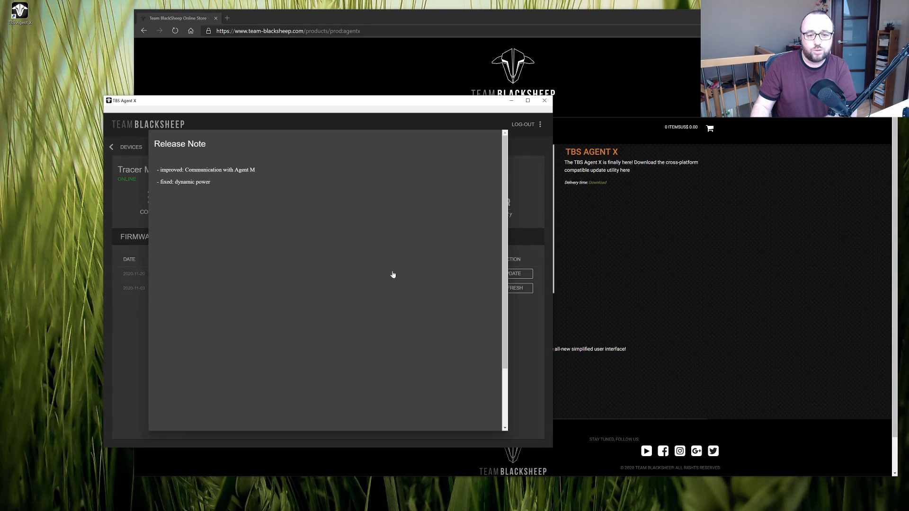
pyautogui.moveTo(208, 193)
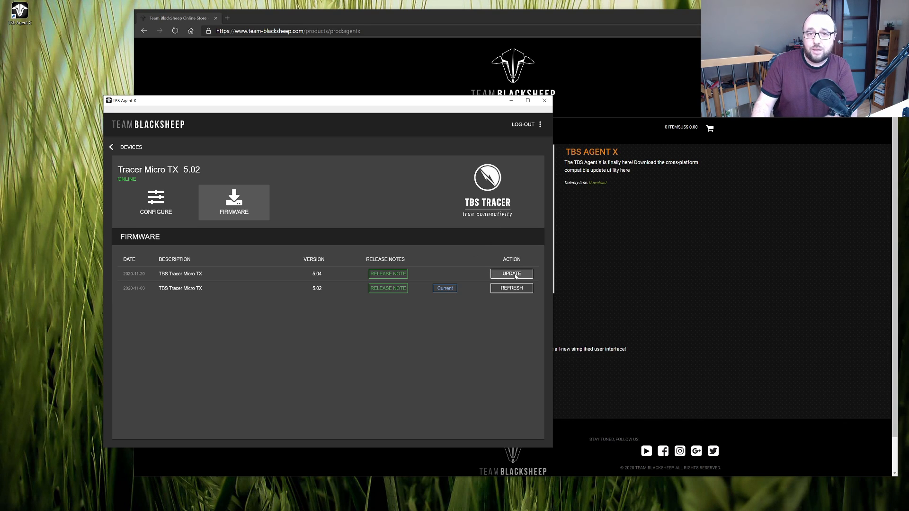
pyautogui.click(234, 202)
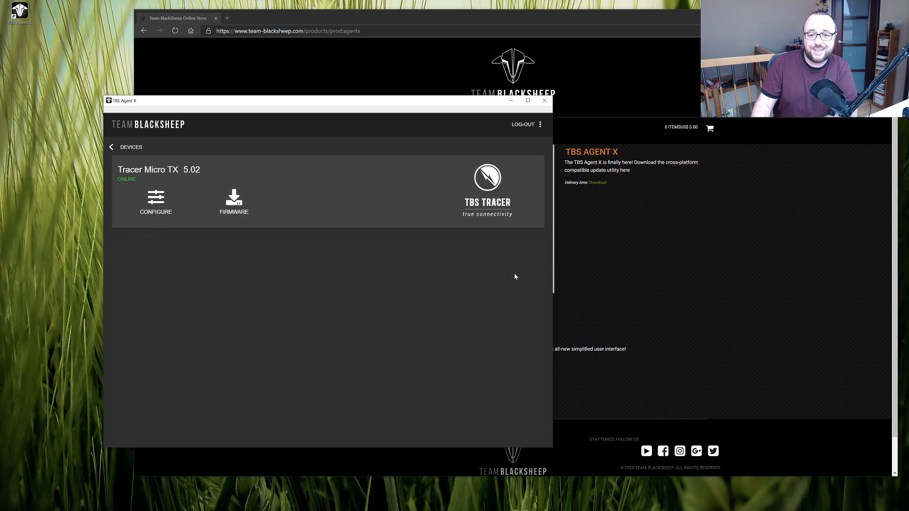
# Flash firmware 5.04 to the Tracer Micro TX, then return to DEVICES.
pyautogui.click(234, 198)
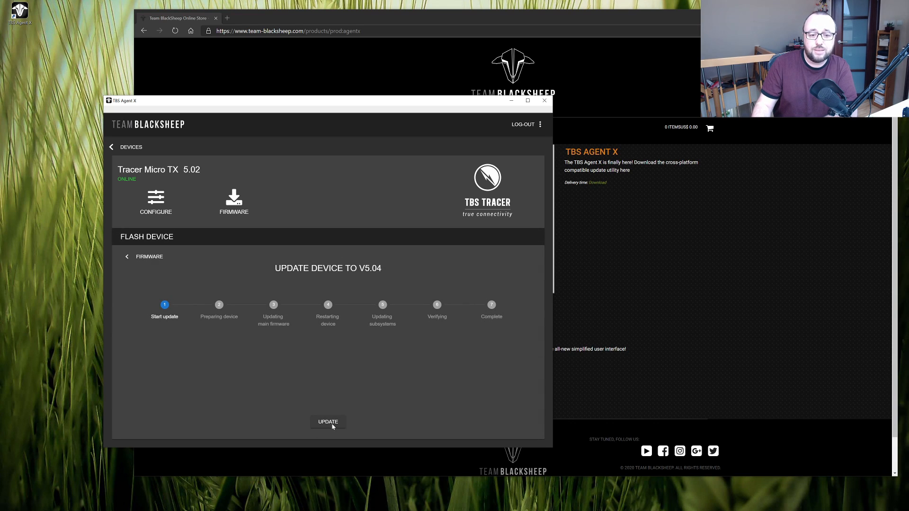
pyautogui.click(328, 422)
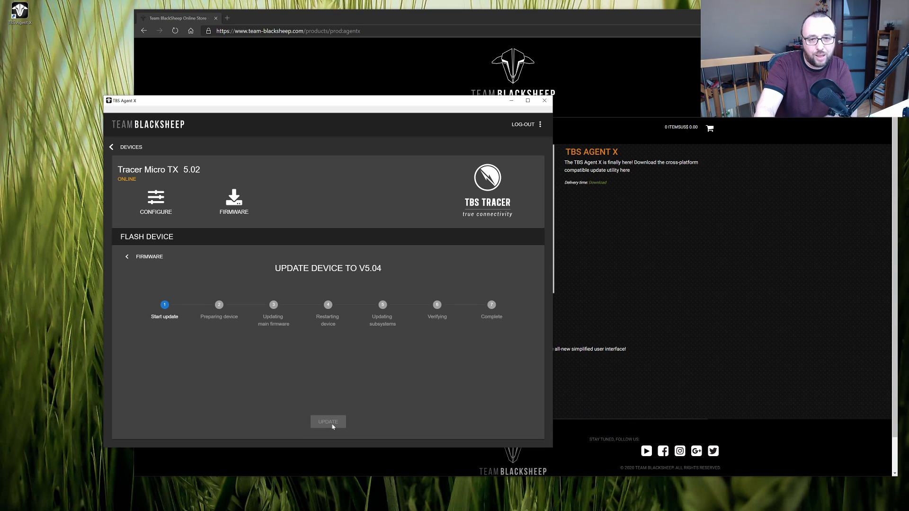
pyautogui.click(328, 422)
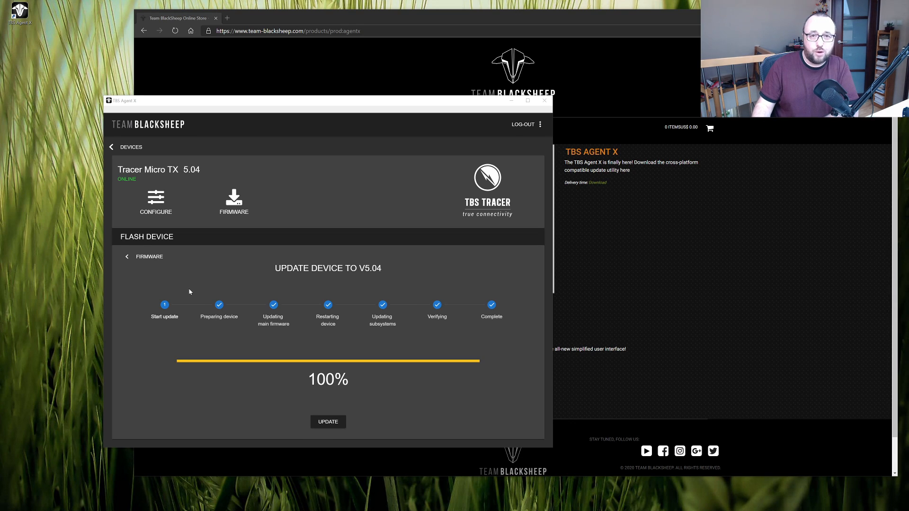
pyautogui.moveTo(248, 322)
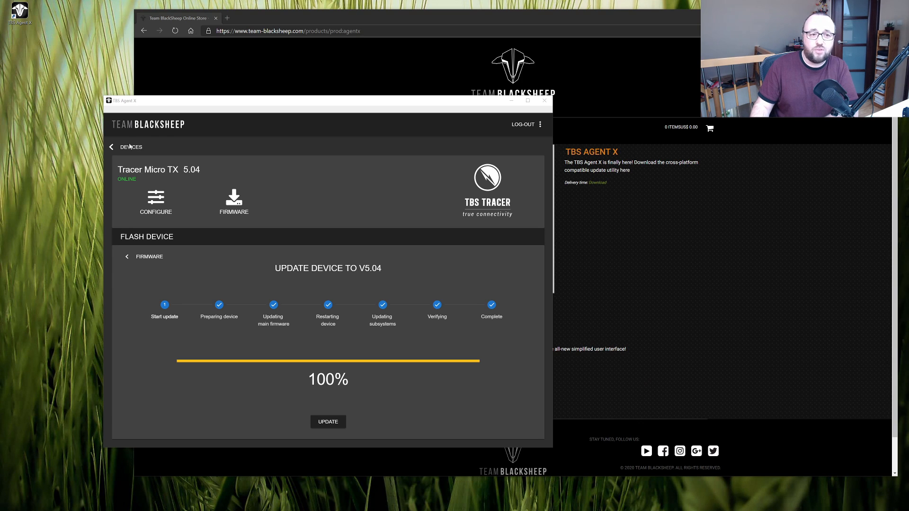
pyautogui.click(112, 147)
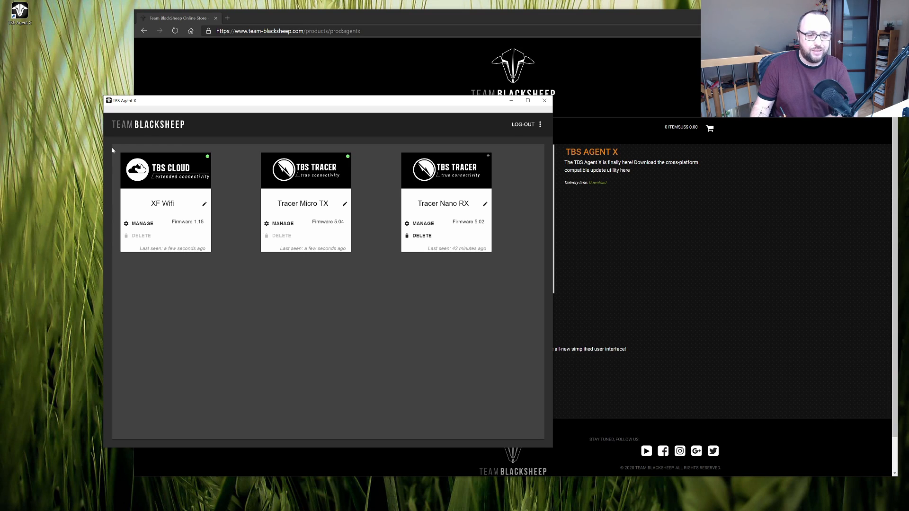
# Bind from Tracer Micro TX, confirm the receiver update, and return to DEVICES.
pyautogui.click(283, 224)
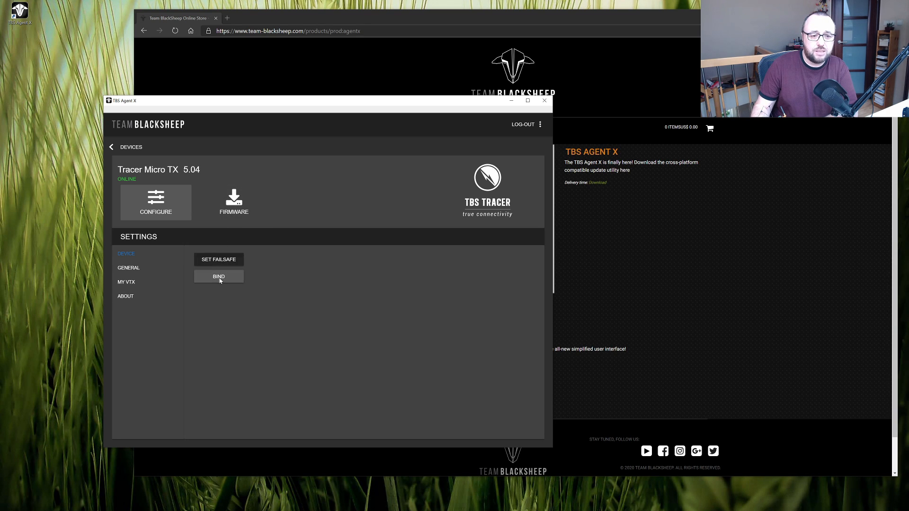
pyautogui.click(219, 277)
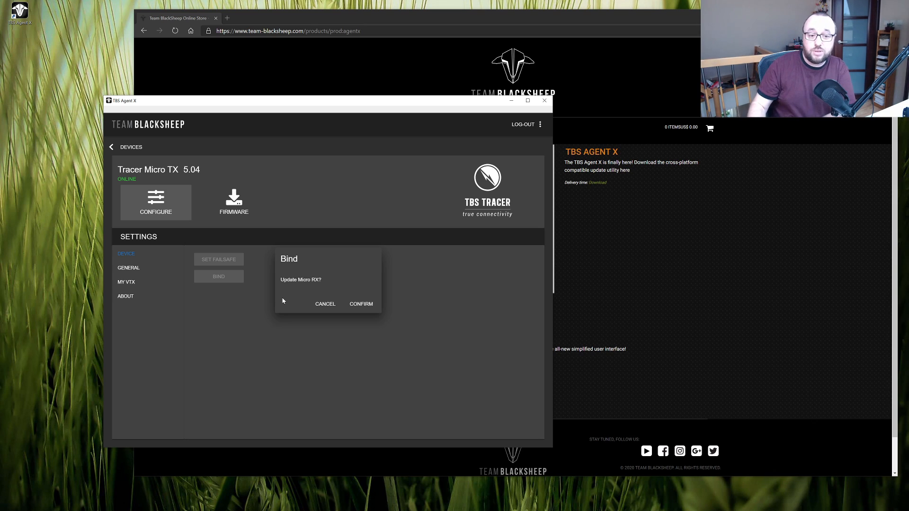
pyautogui.moveTo(319, 285)
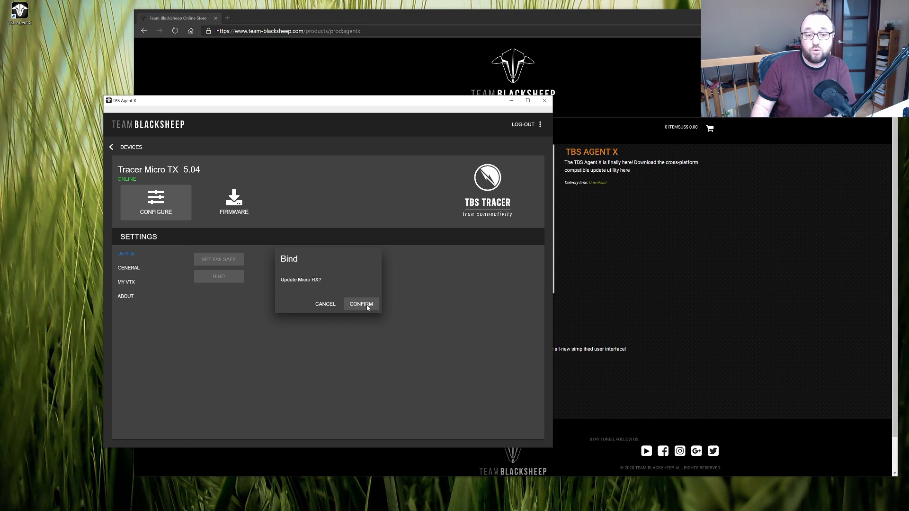
pyautogui.click(361, 304)
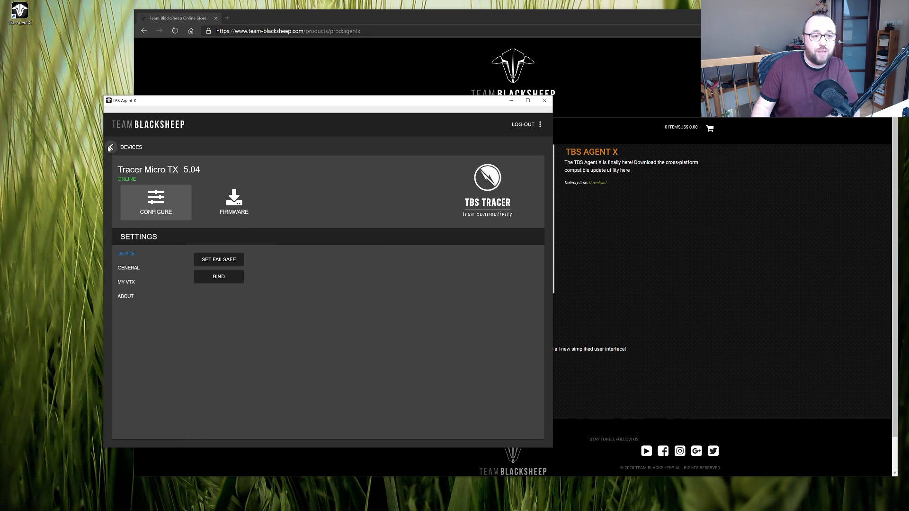
pyautogui.click(111, 148)
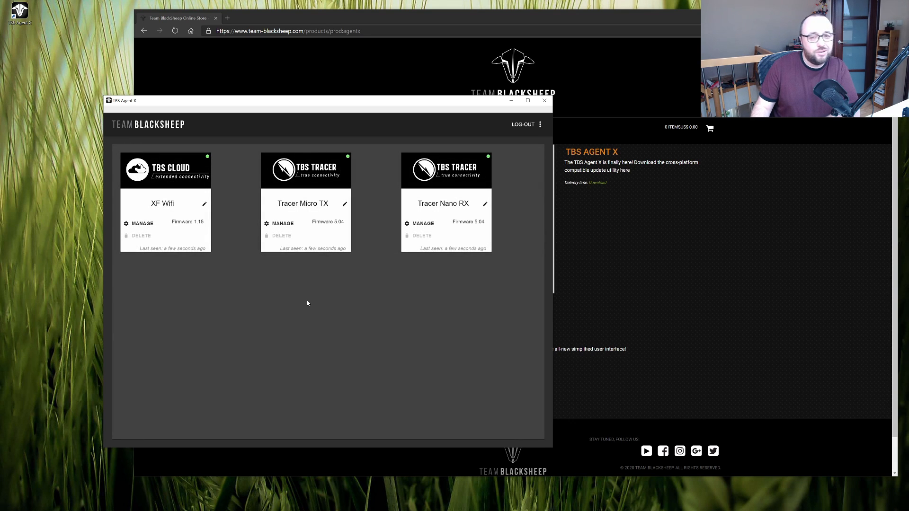